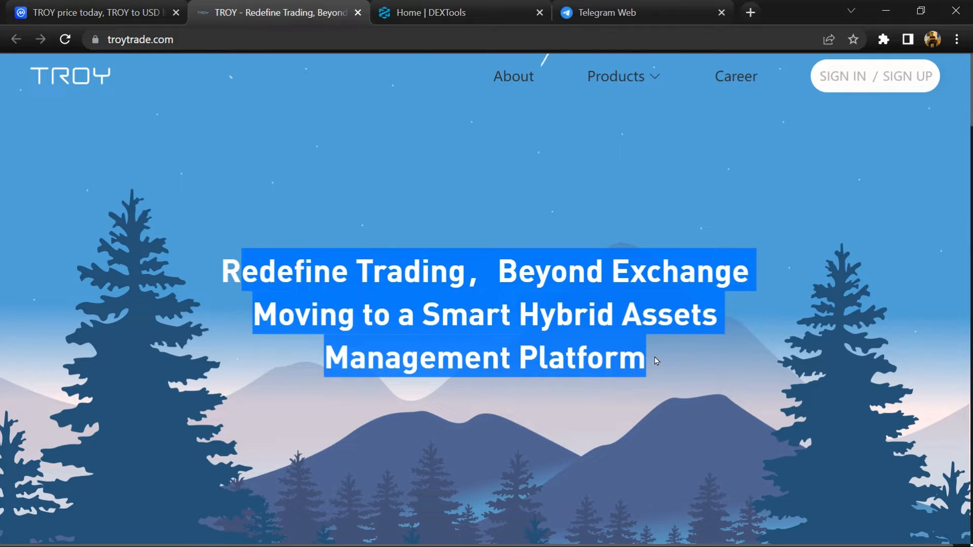
# Scroll the troytrade.com homepage down to the Product Overview section
pyautogui.scroll(-3)
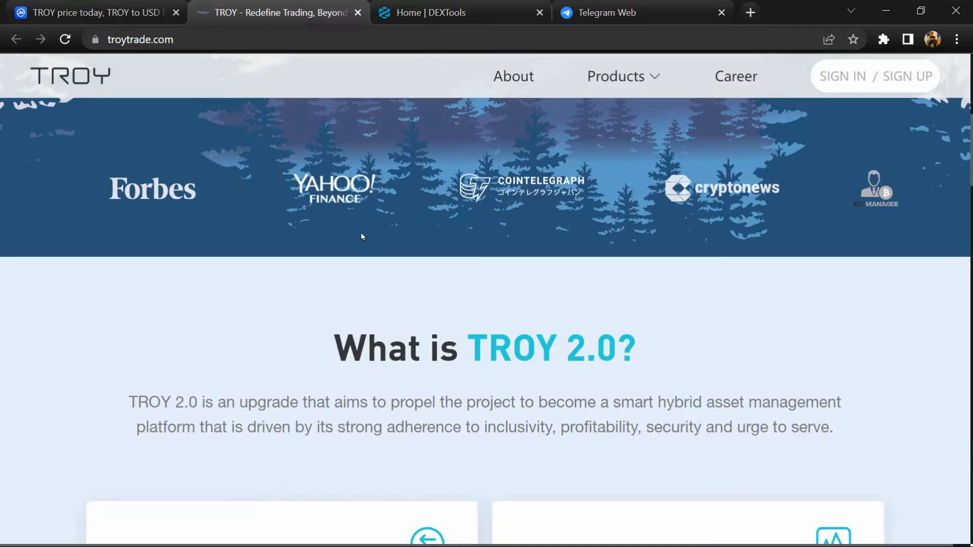
pyautogui.scroll(-3)
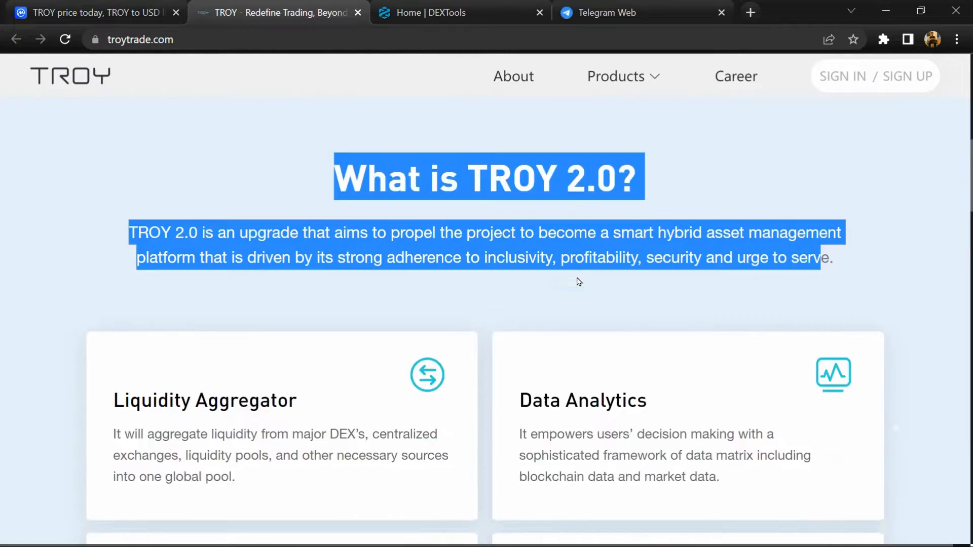
pyautogui.scroll(-3)
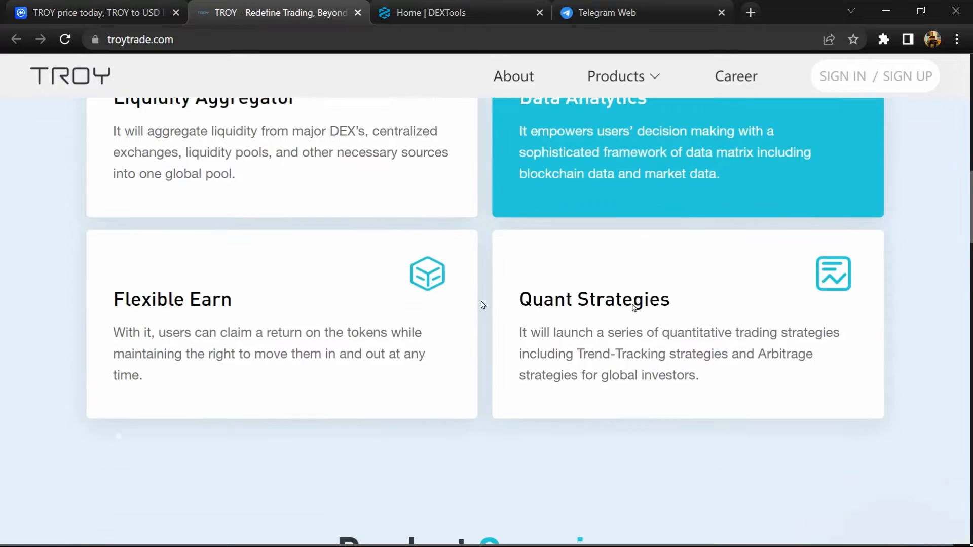
pyautogui.scroll(-3)
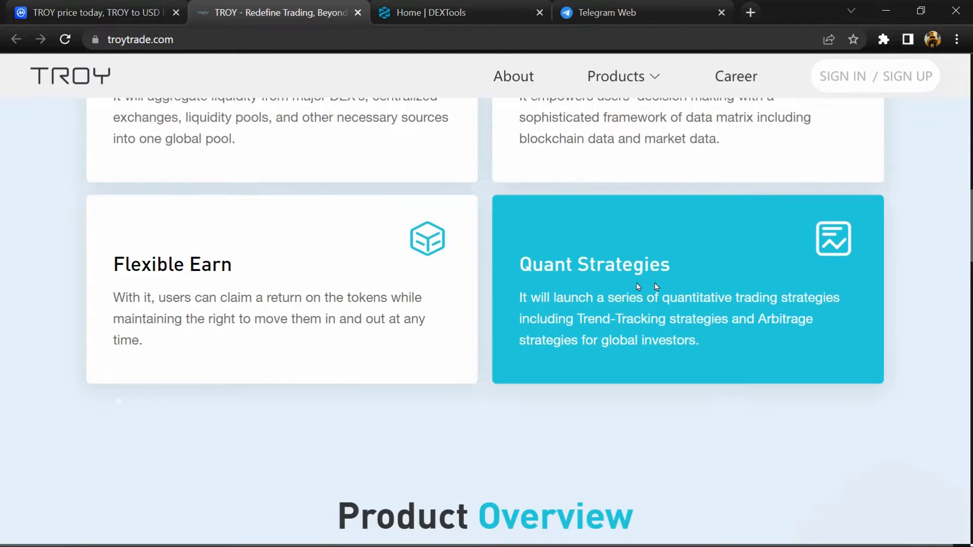
pyautogui.scroll(-3)
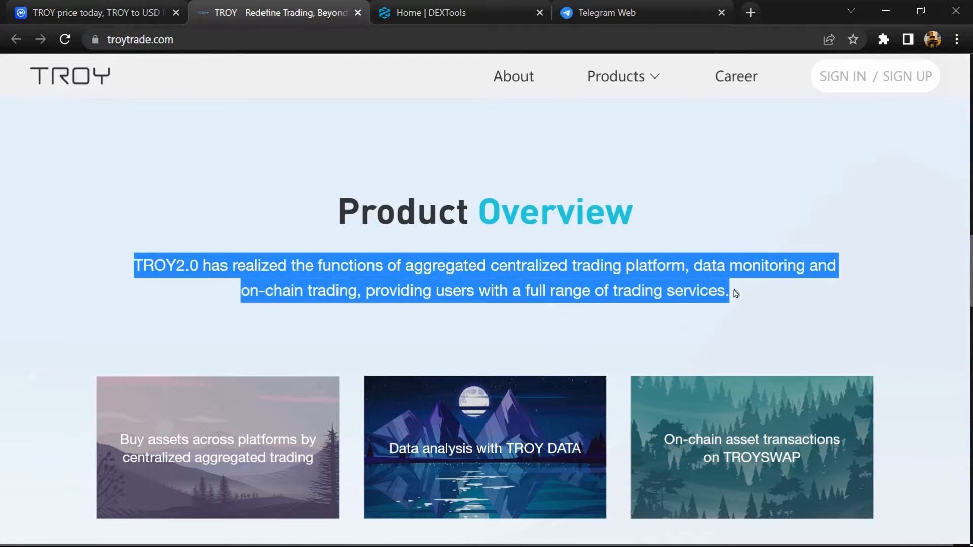
pyautogui.scroll(-3)
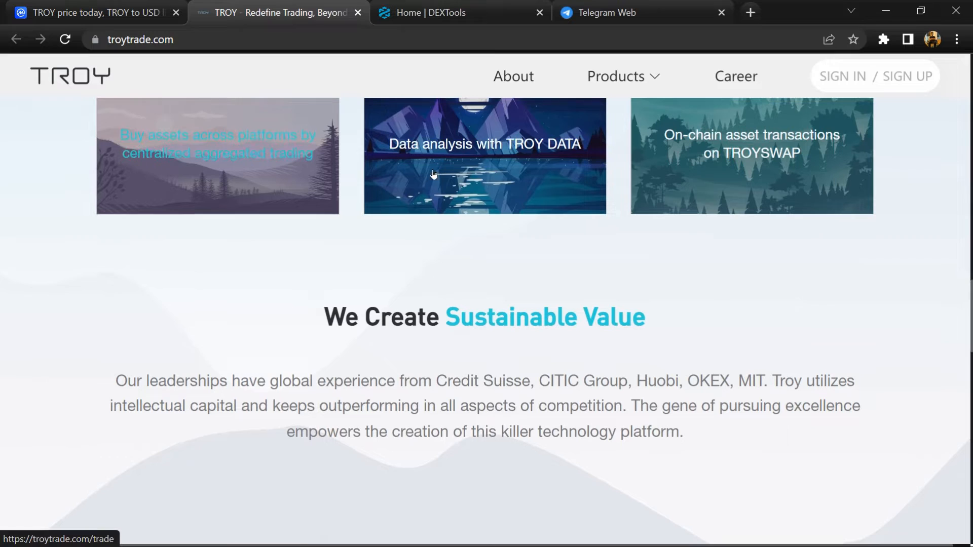
pyautogui.moveTo(781, 145)
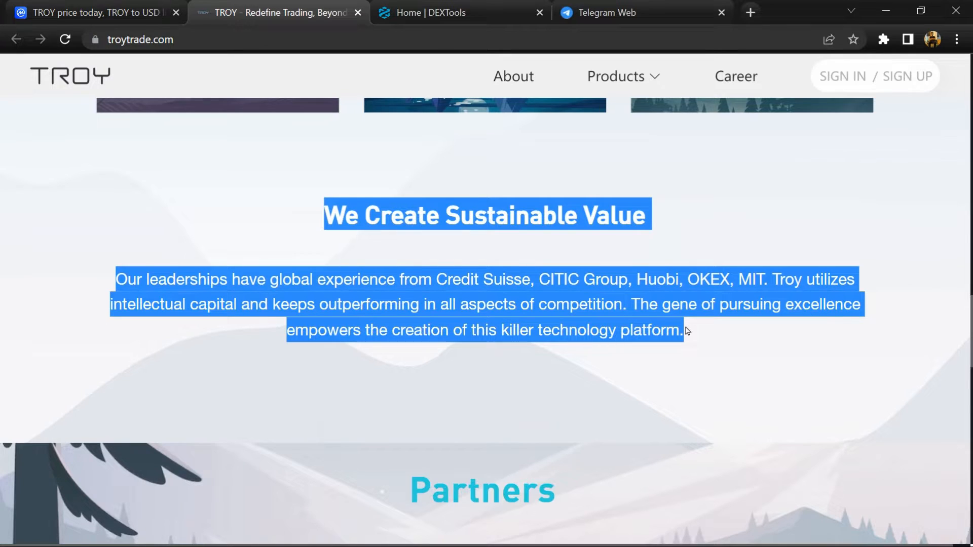
pyautogui.scroll(-3)
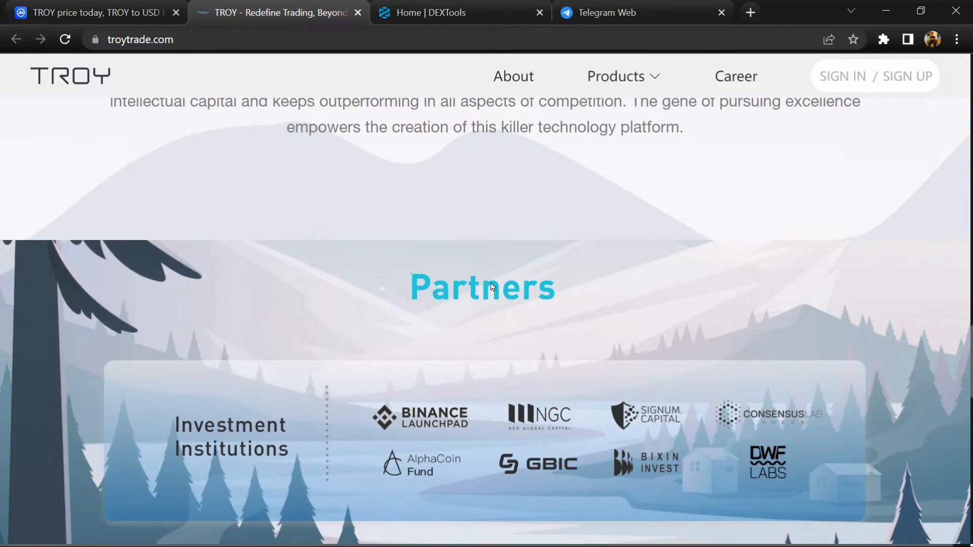
pyautogui.scroll(-3)
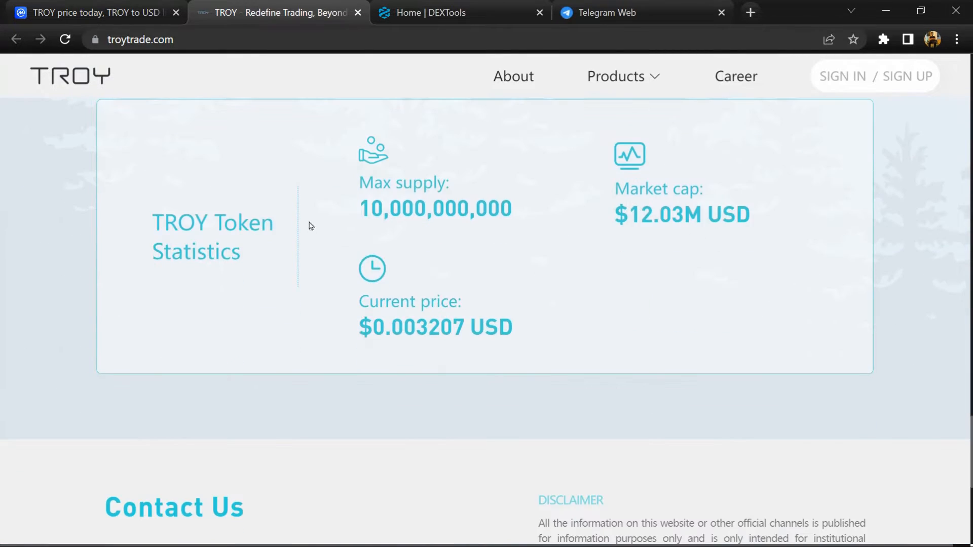
# Highlight the $0.00321 TROY price on CoinMarketCap and browse around the chart
pyautogui.doubleClick(212, 237)
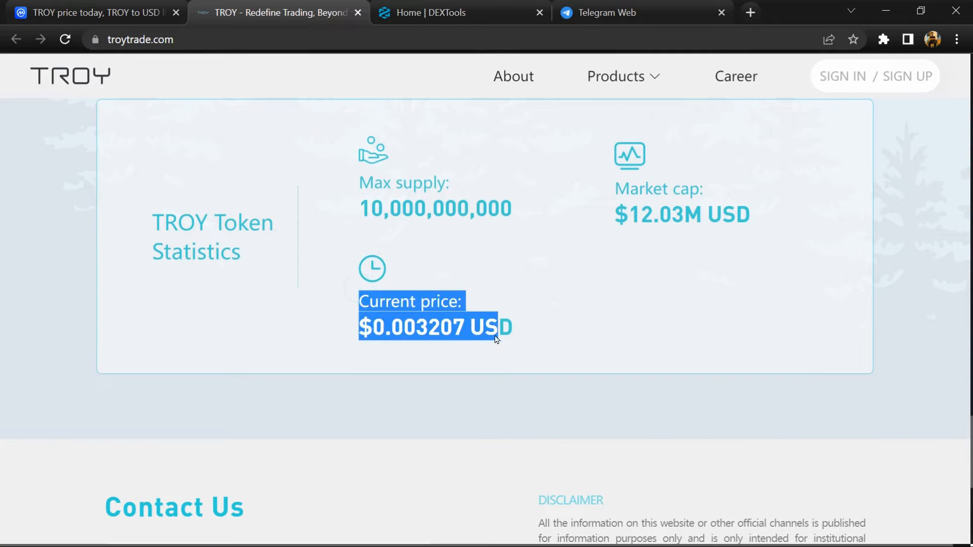
pyautogui.scroll(-3)
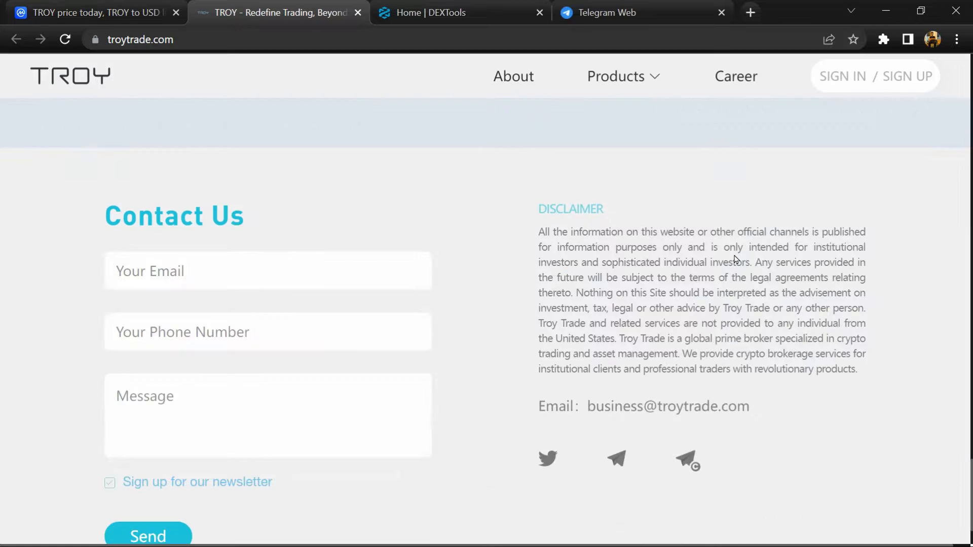
pyautogui.scroll(-3)
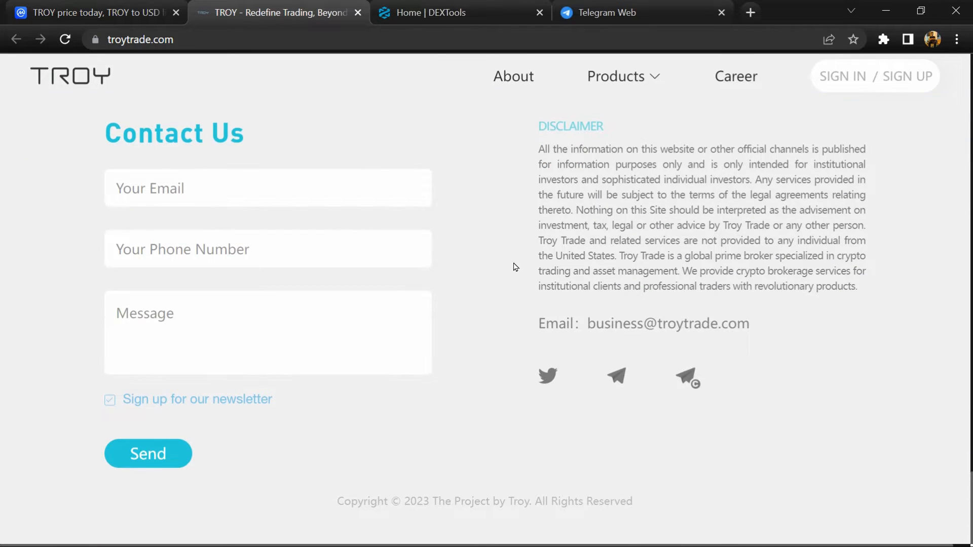
pyautogui.scroll(3)
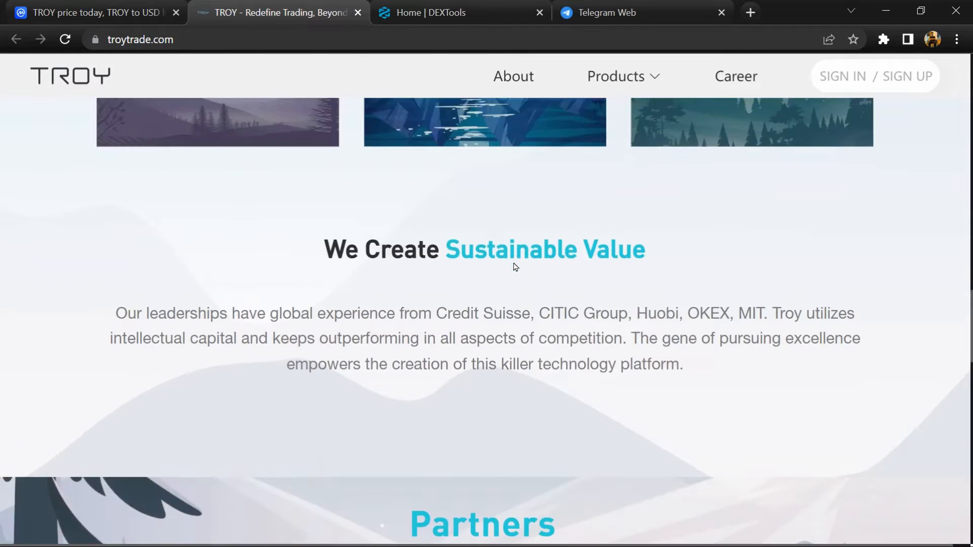
pyautogui.scroll(3)
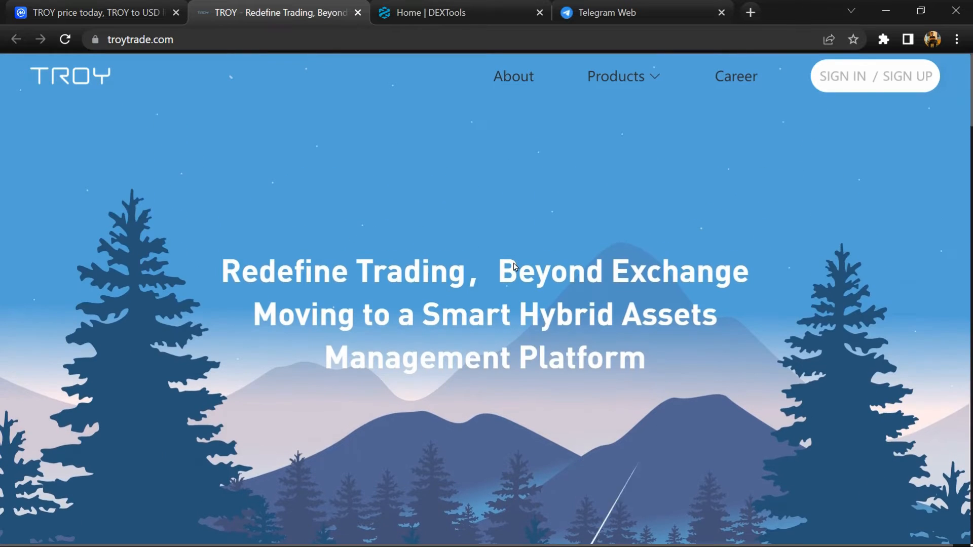
pyautogui.moveTo(466, 240)
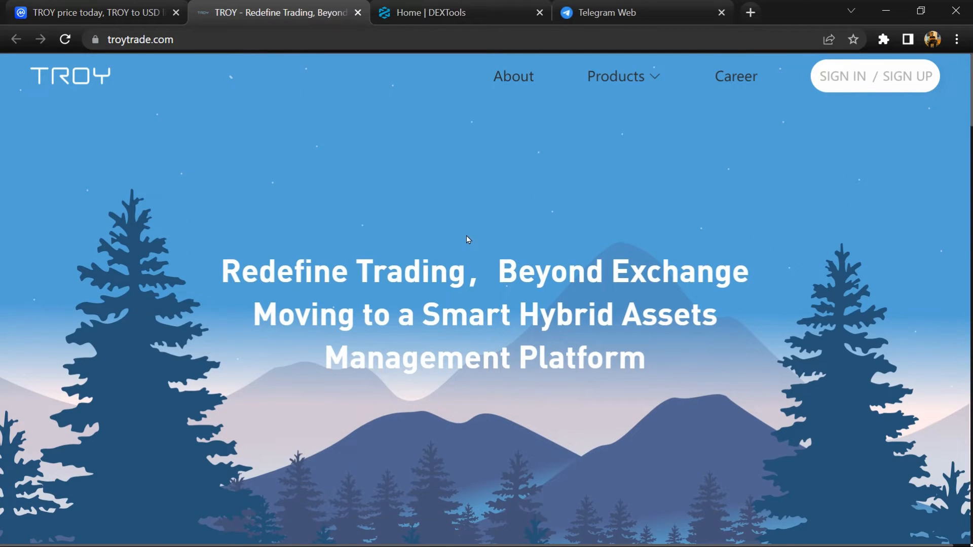
pyautogui.scroll(-3)
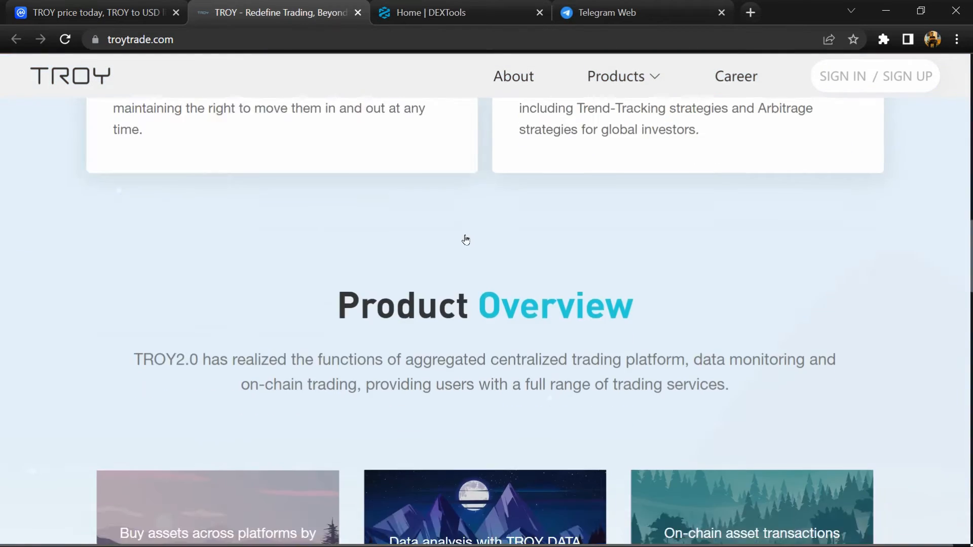
pyautogui.scroll(-3)
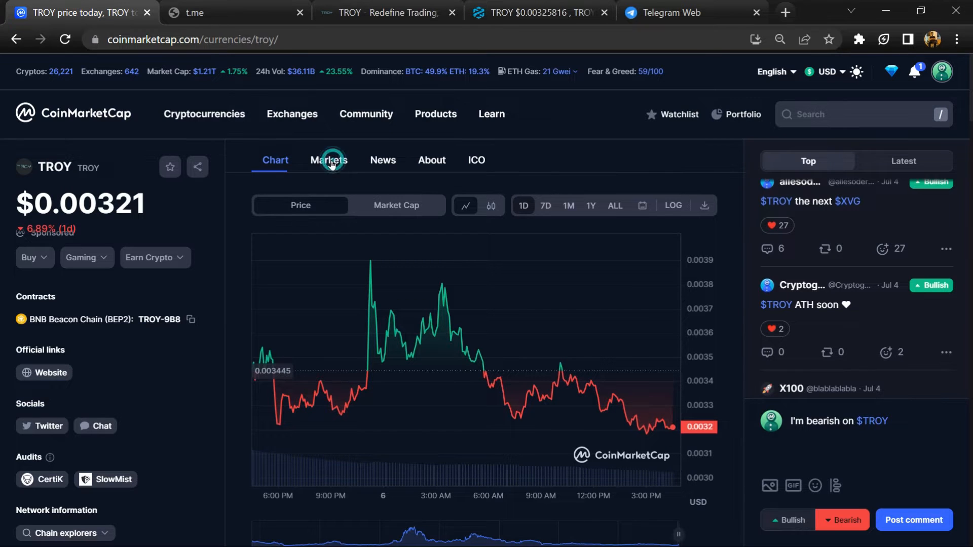
pyautogui.click(329, 160)
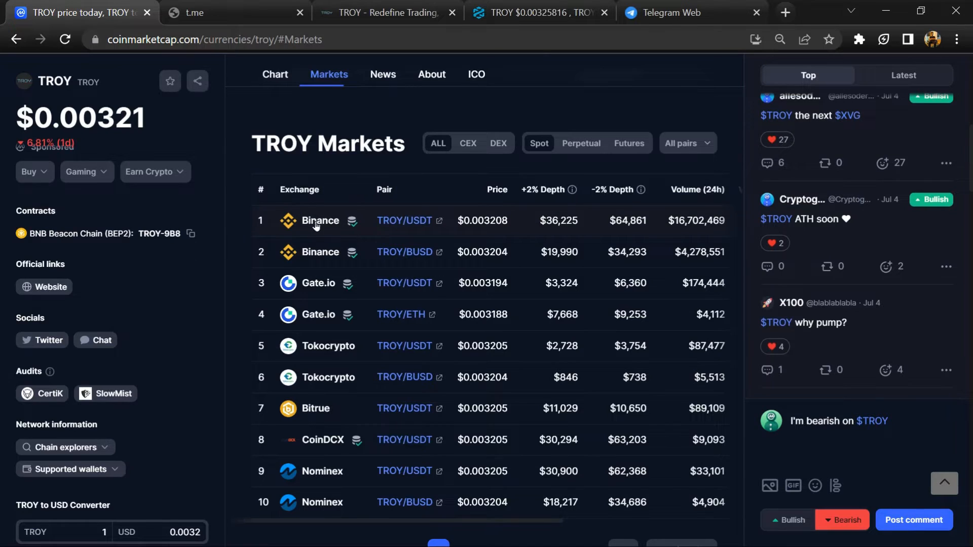
pyautogui.moveTo(319, 220)
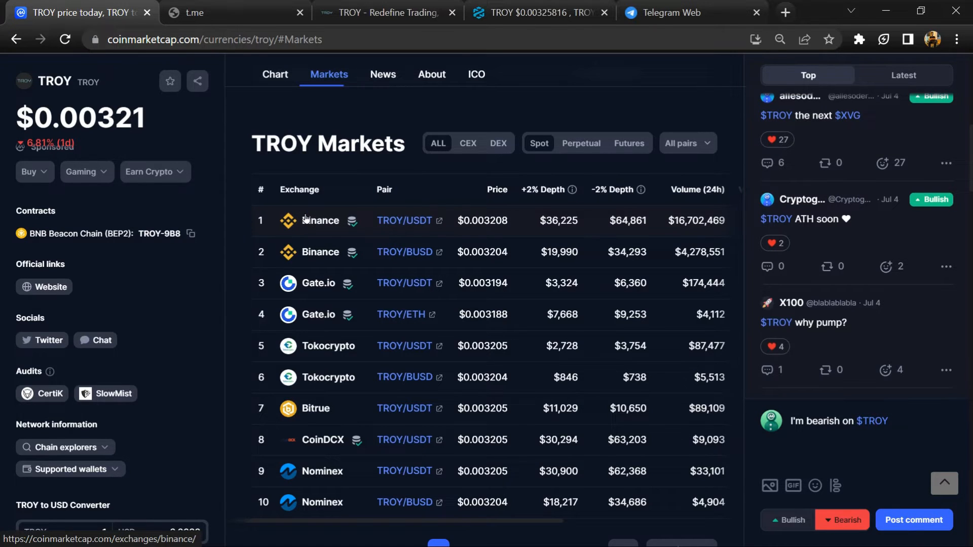
pyautogui.moveTo(445, 334)
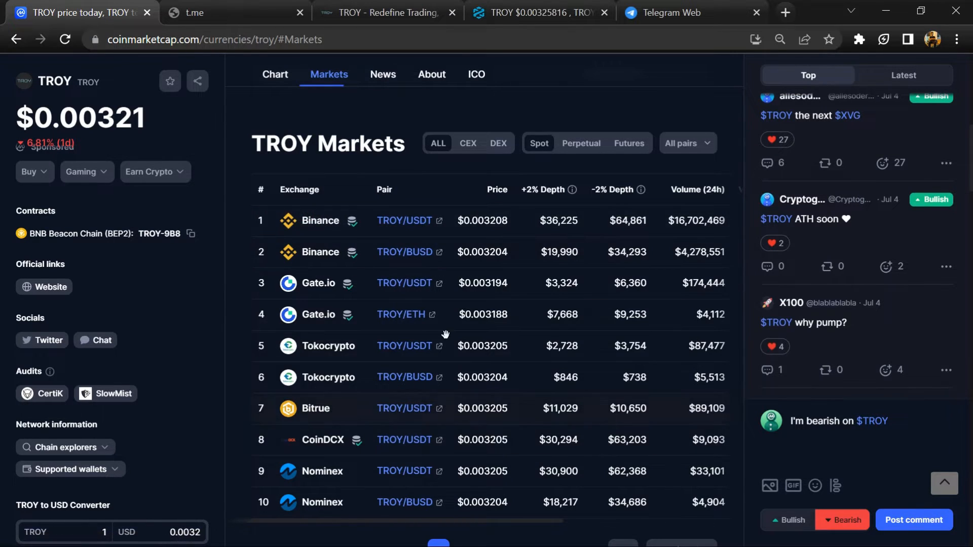
pyautogui.moveTo(329, 271)
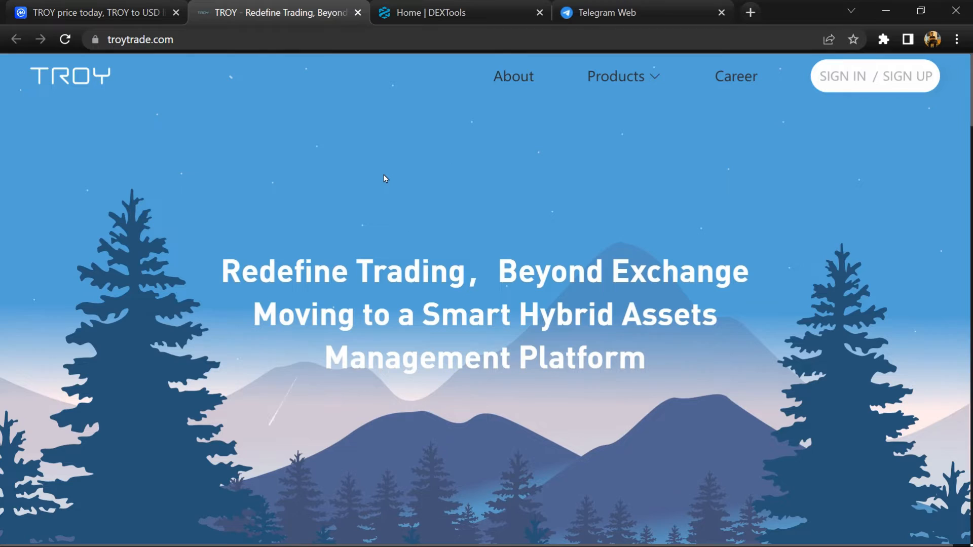
pyautogui.click(93, 12)
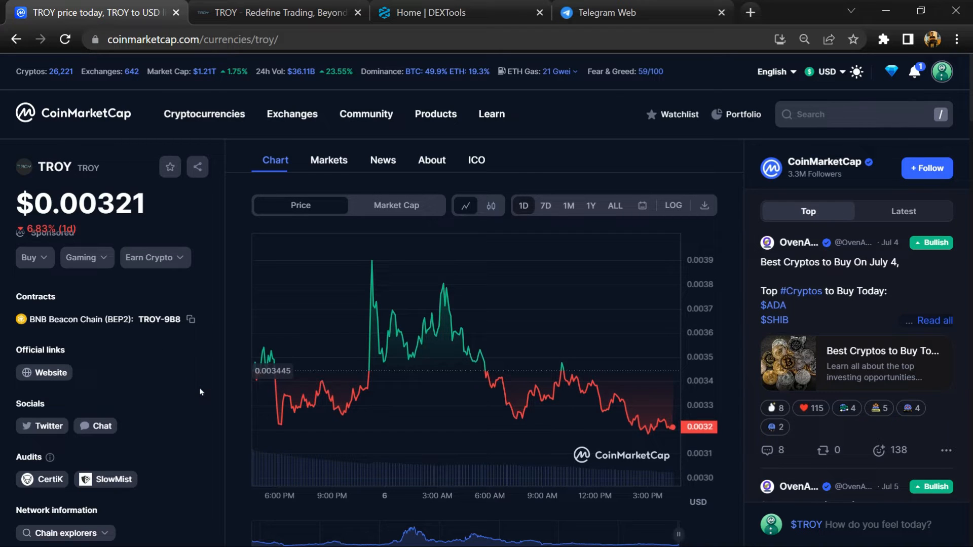
pyautogui.moveTo(828, 515)
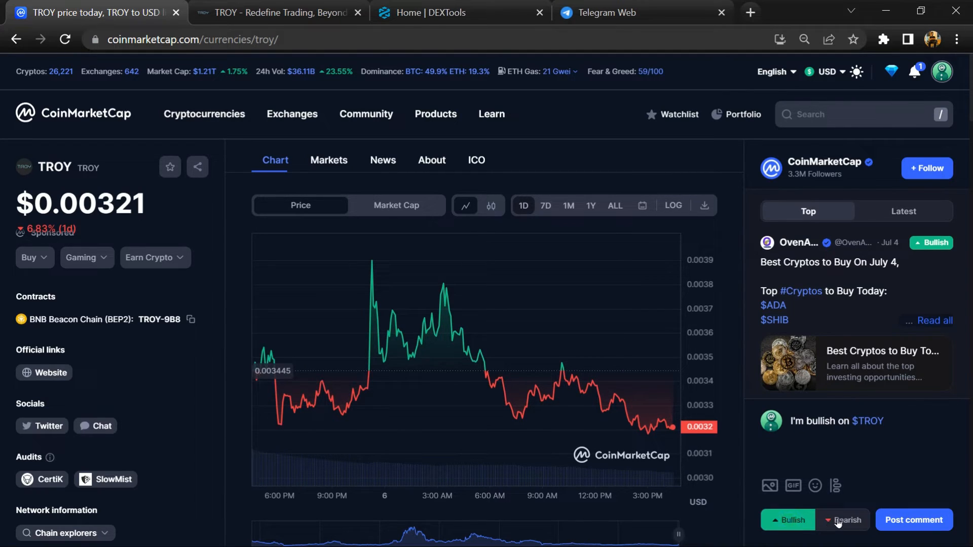
# Mark the draft $TROY community post as Bearish and browse the posts feed
pyautogui.click(842, 520)
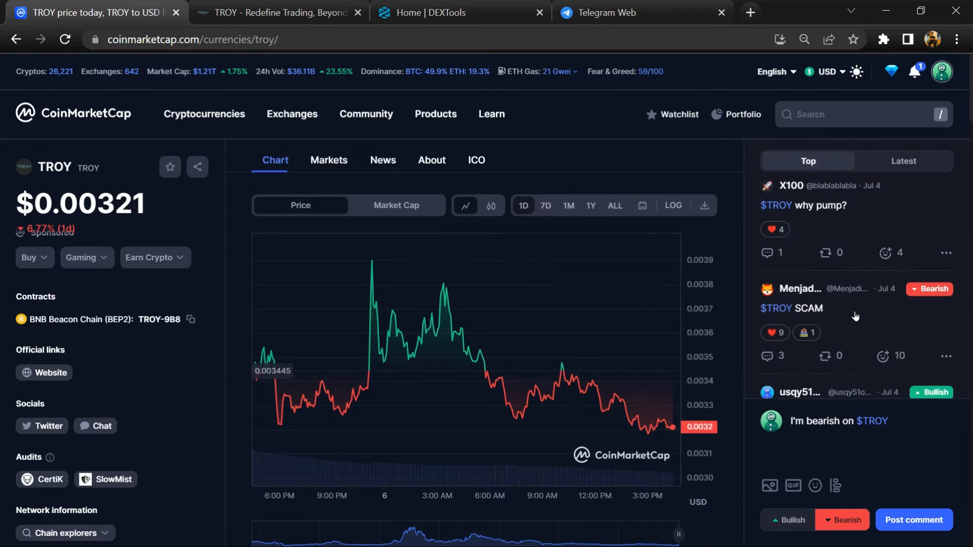
pyautogui.scroll(3)
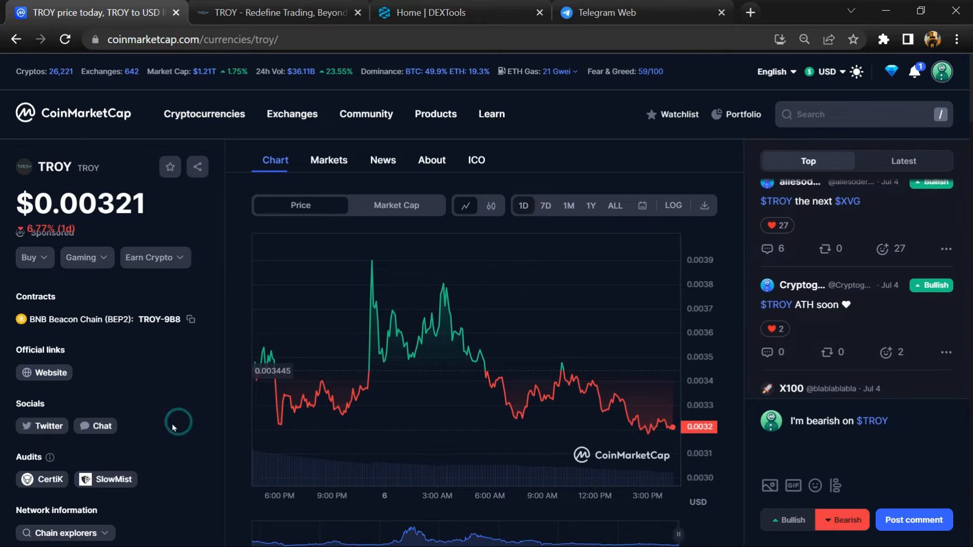
pyautogui.moveTo(95, 425)
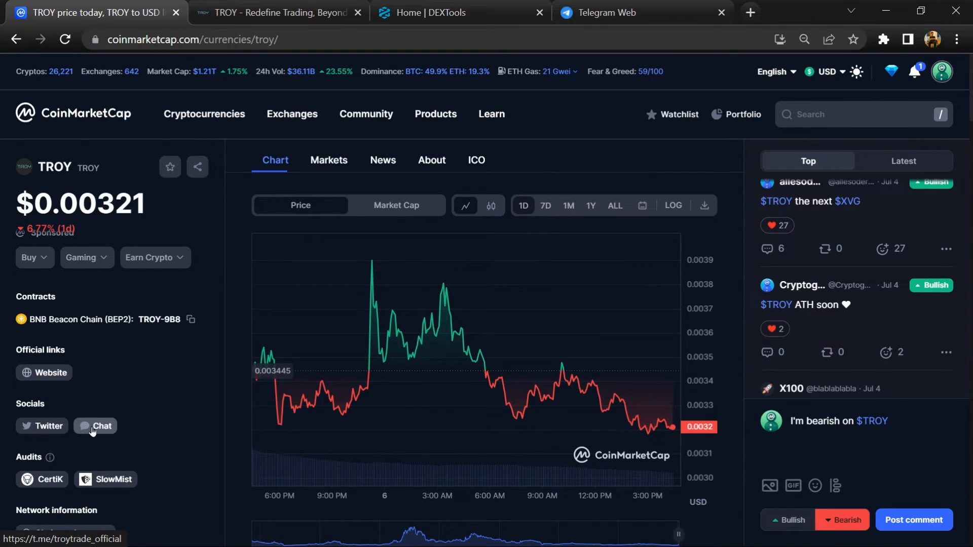
# Follow TROY's Chat social link and land on the TROY_DAO group in Telegram Web
pyautogui.click(94, 427)
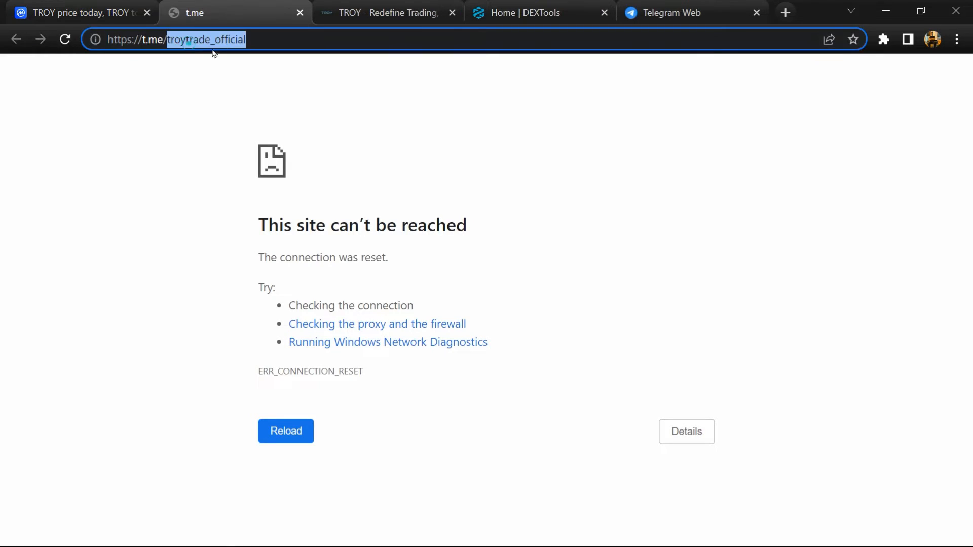
pyautogui.click(690, 12)
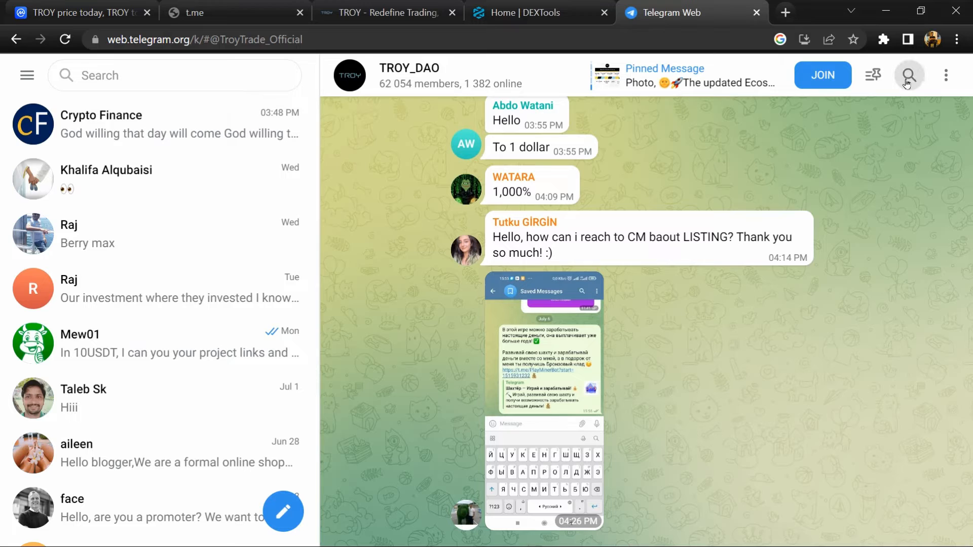
# Search TROY_DAO for "scam", read several of the 820 matching warnings, then return to CoinMarketCap
pyautogui.click(909, 75)
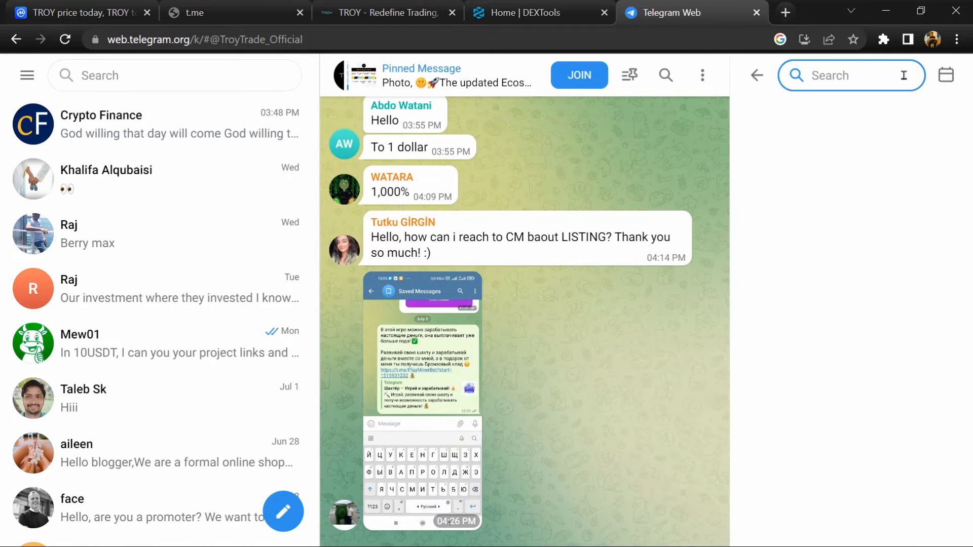
pyautogui.write('scam')
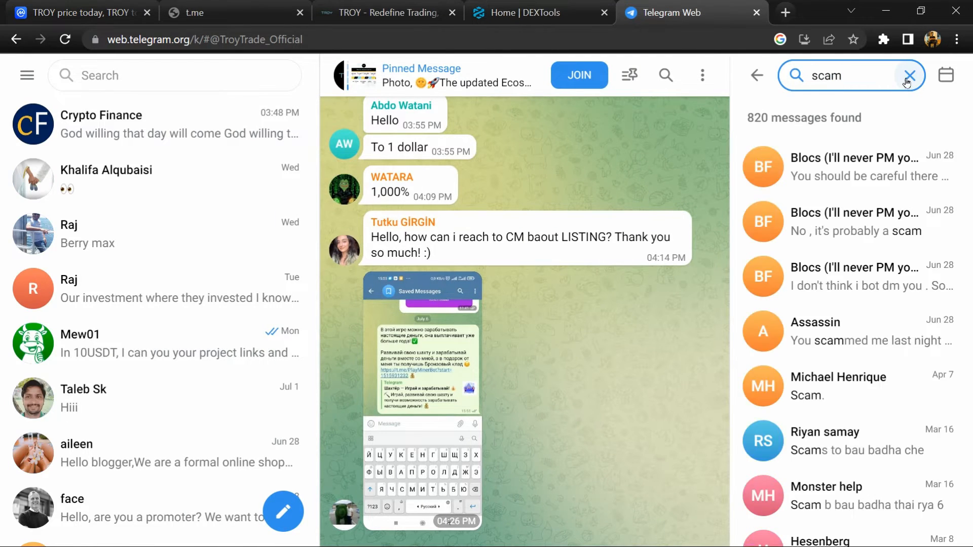
pyautogui.click(848, 277)
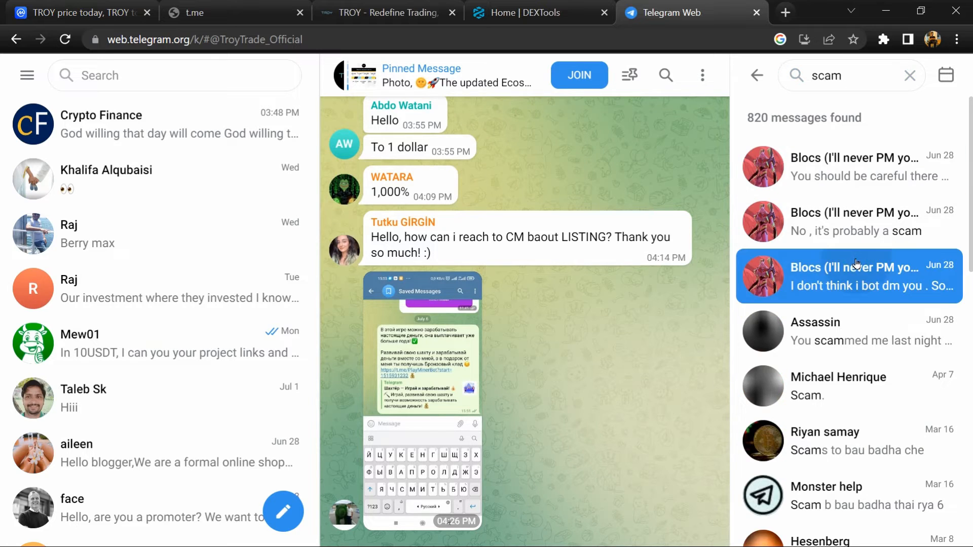
pyautogui.click(848, 276)
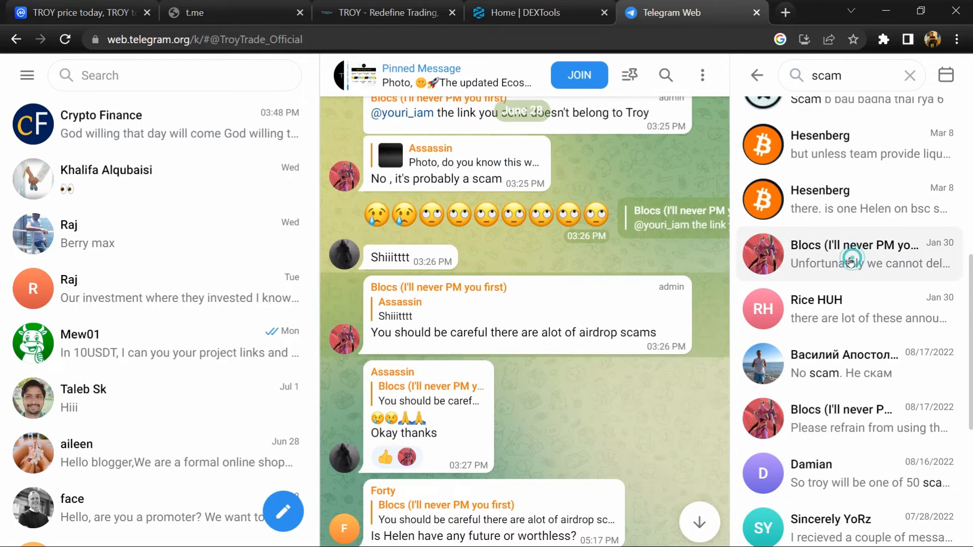
pyautogui.scroll(-3)
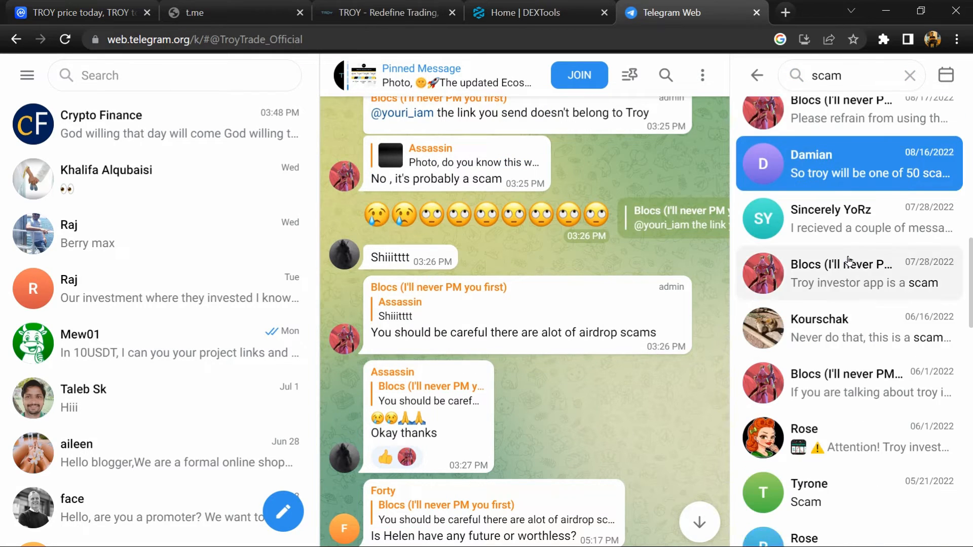
pyautogui.click(844, 327)
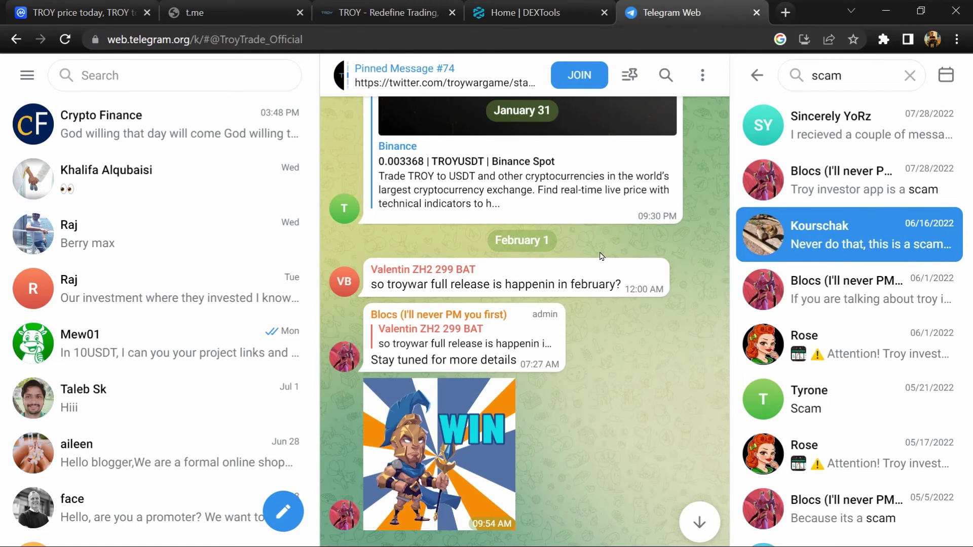
pyautogui.click(74, 12)
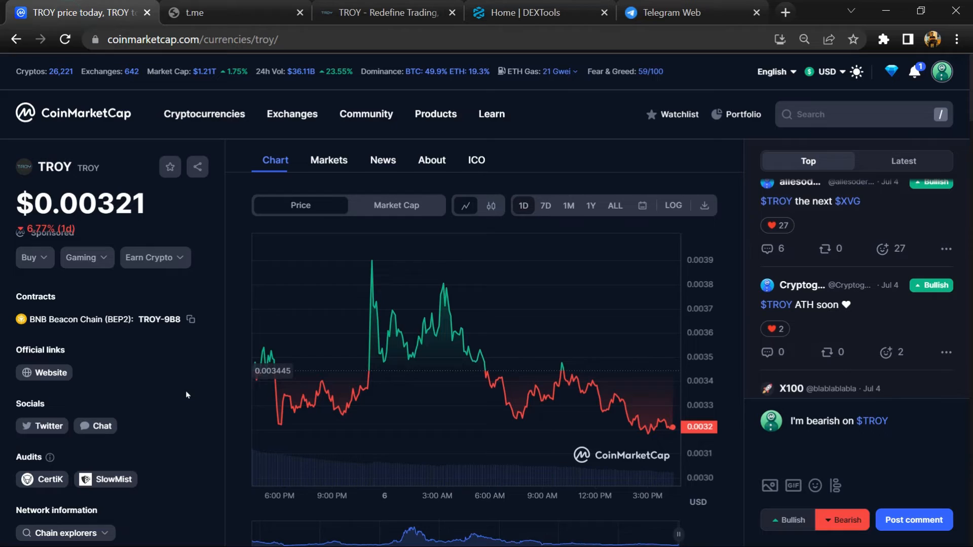
pyautogui.moveTo(112, 268)
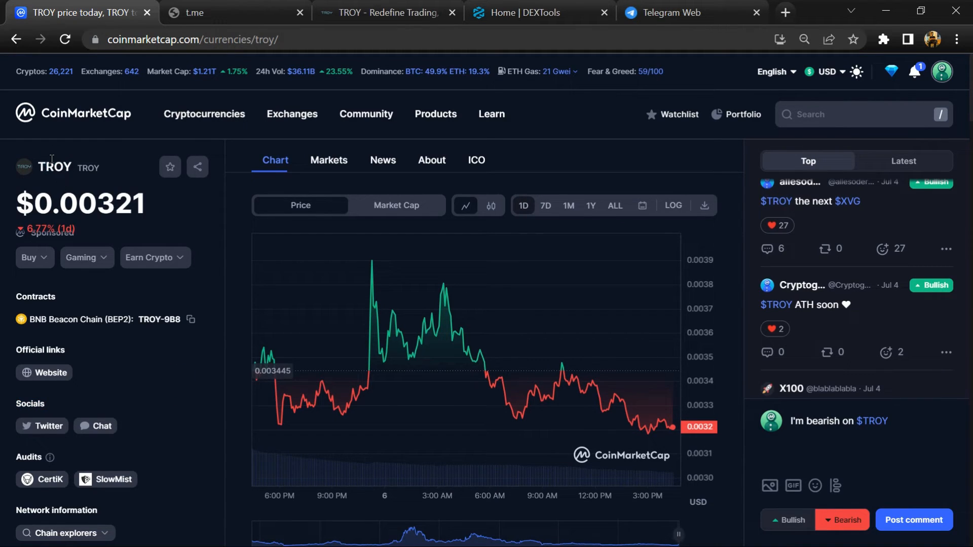
# Copy the token name TROY from the coin page and switch to DEXTools
pyautogui.rightClick(54, 167)
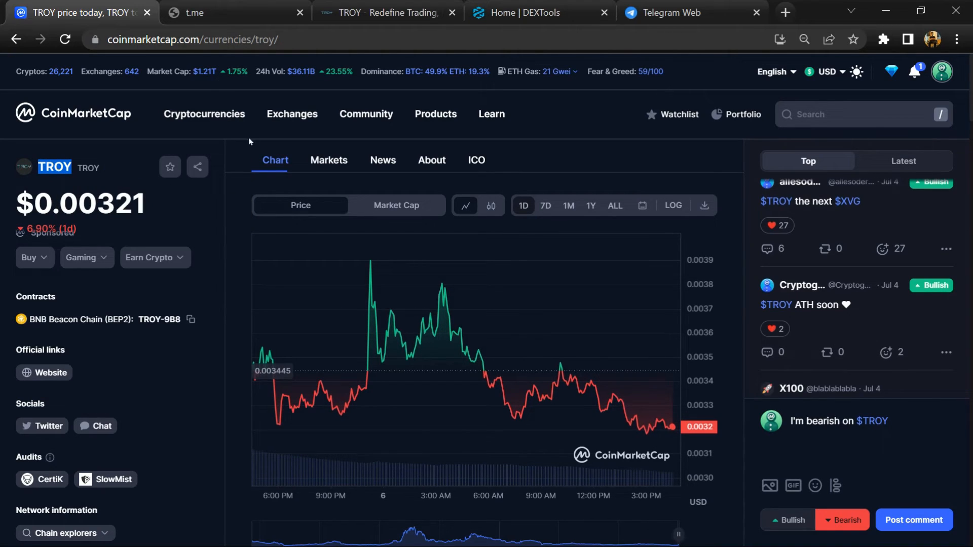
pyautogui.click(534, 12)
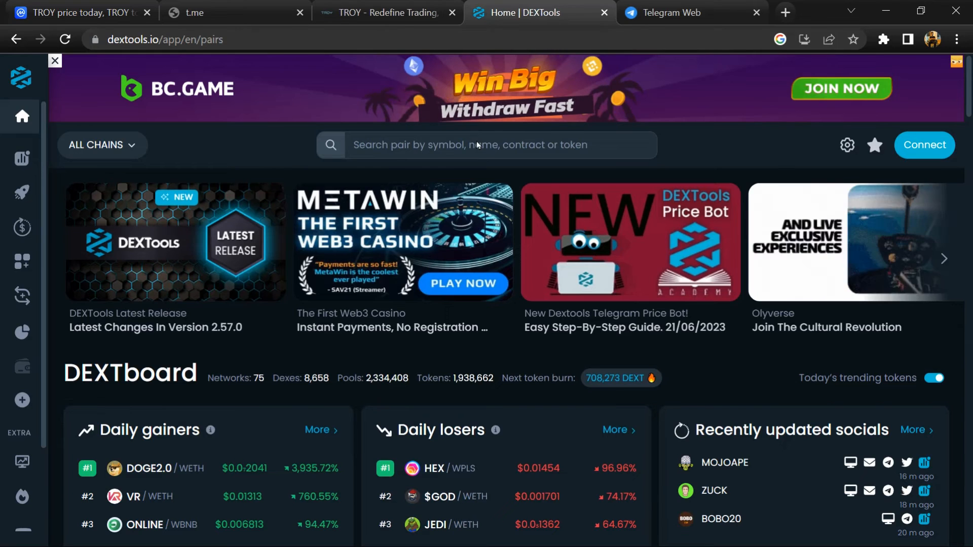
# Search DEXTools pairs for TROY and open the top TROY/USDT result
pyautogui.click(488, 145)
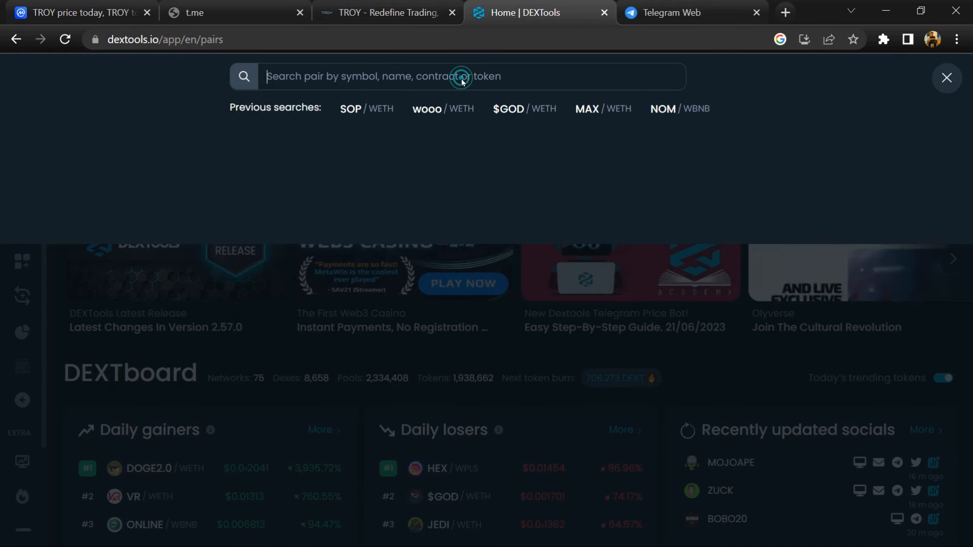
pyautogui.write('TROY')
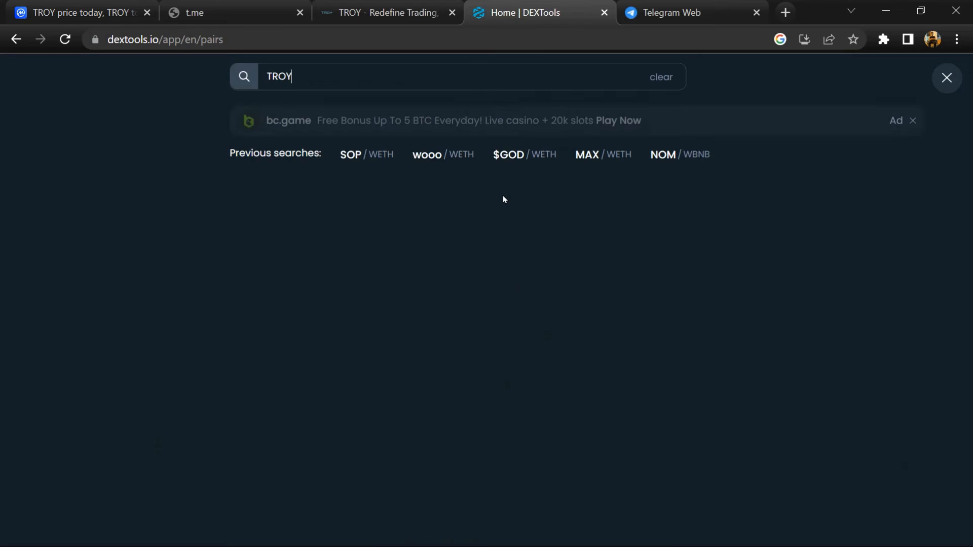
pyautogui.press('Return')
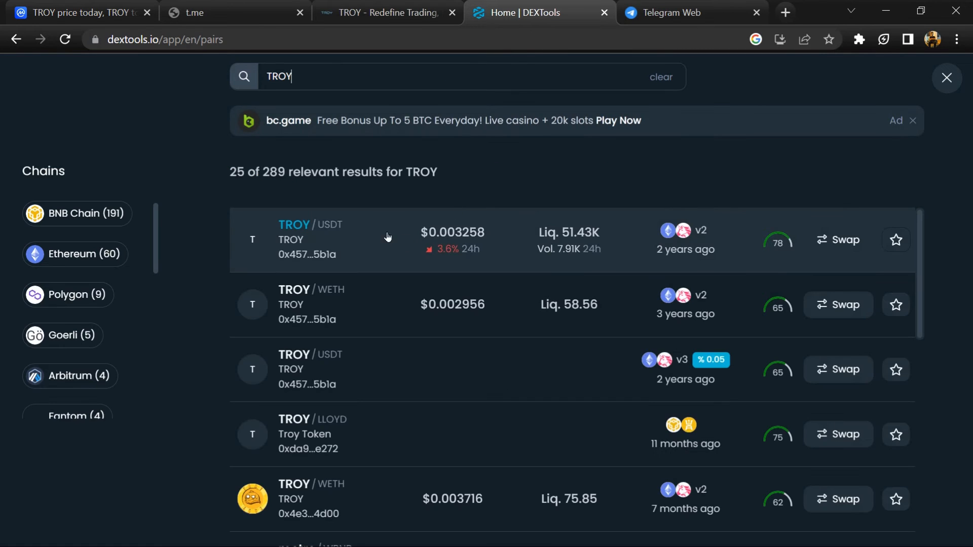
pyautogui.click(945, 77)
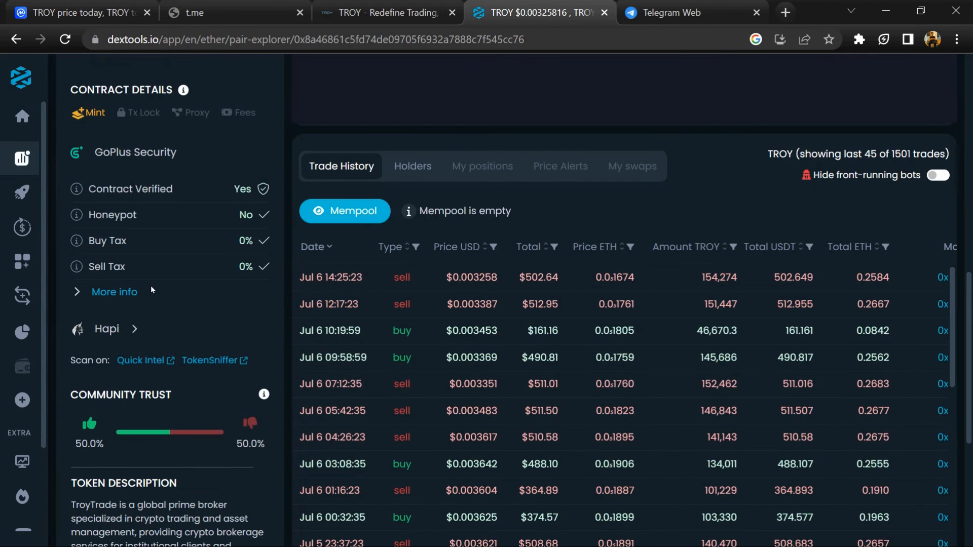
pyautogui.scroll(-3)
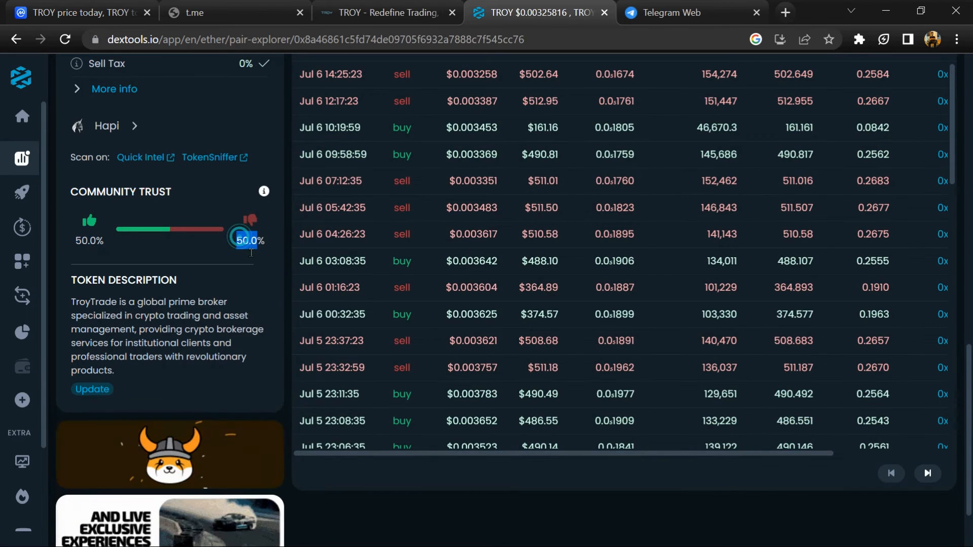
pyautogui.scroll(3)
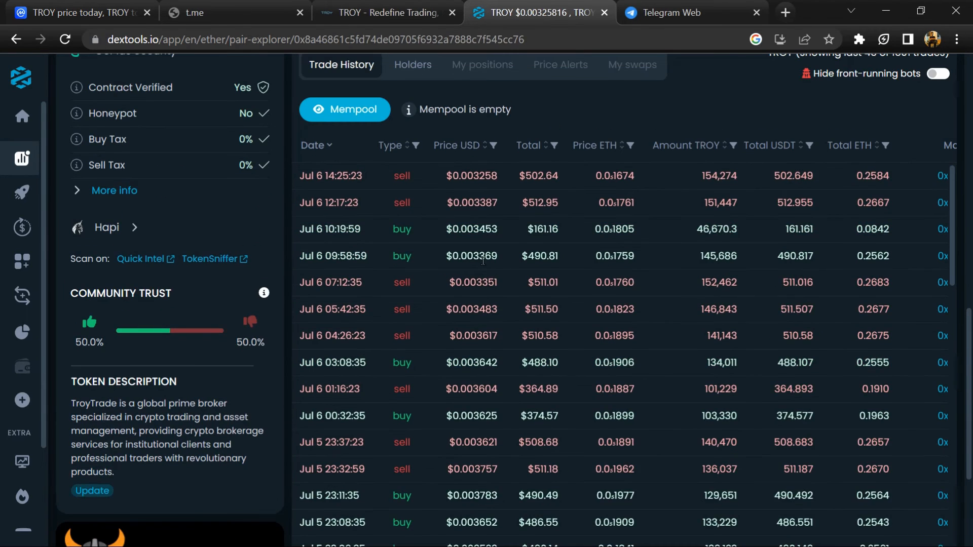
pyautogui.scroll(-3)
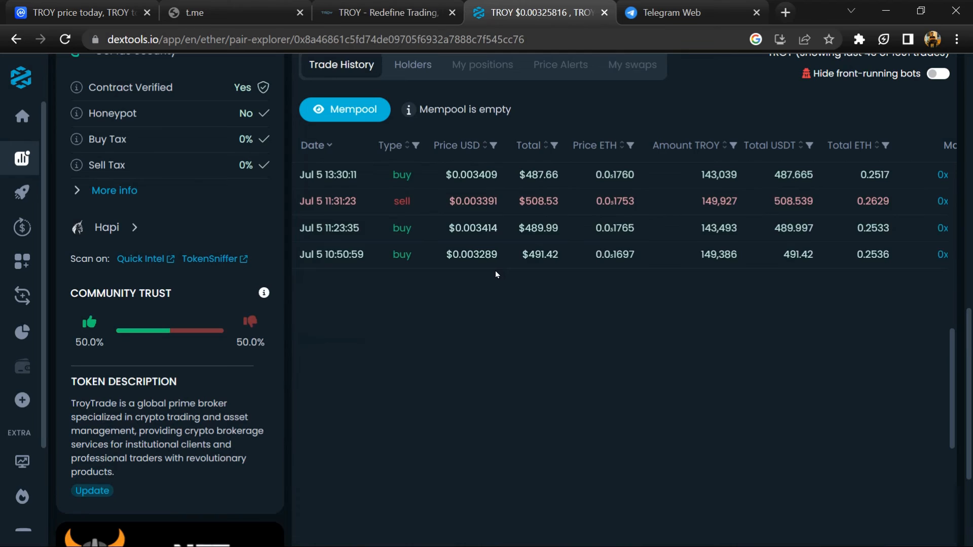
pyautogui.scroll(-3)
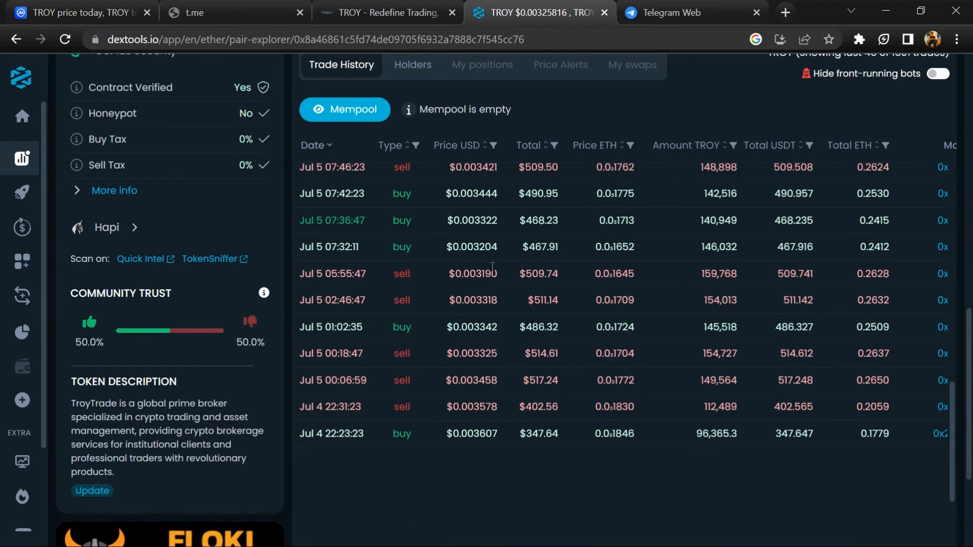
pyautogui.scroll(-3)
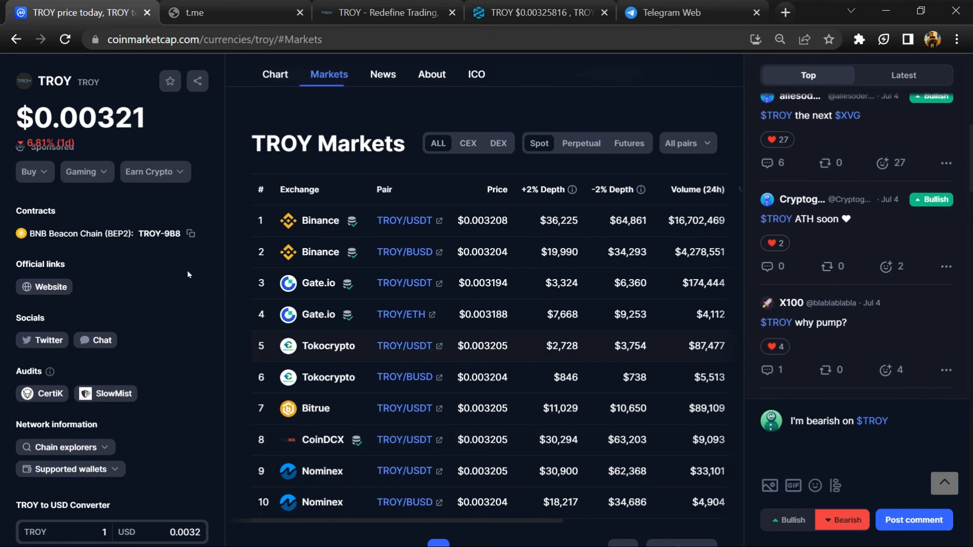
pyautogui.moveTo(414, 410)
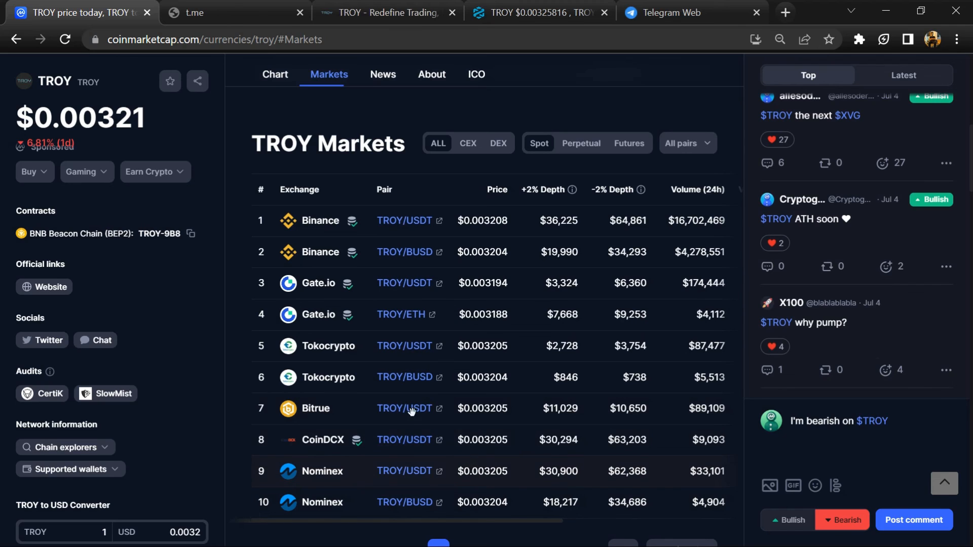
pyautogui.moveTo(472, 464)
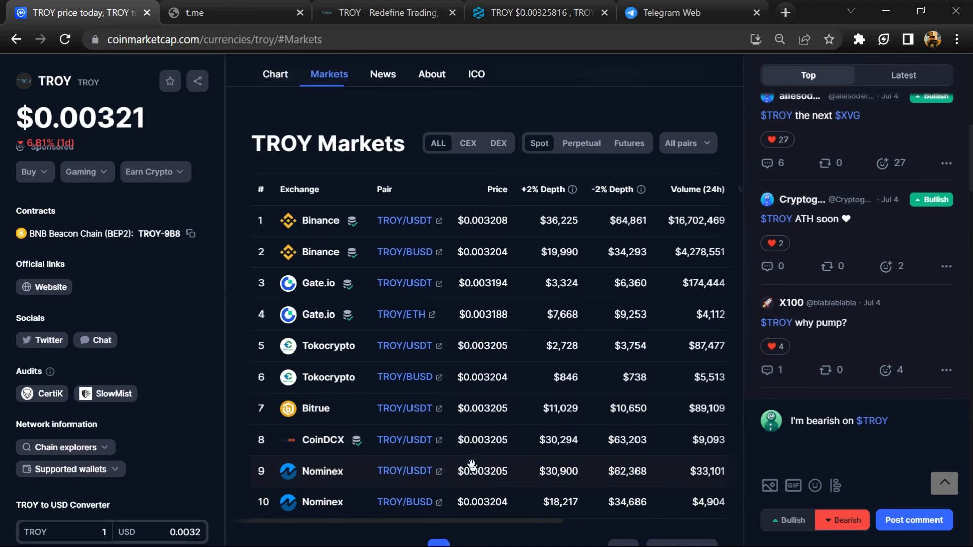
pyautogui.moveTo(475, 488)
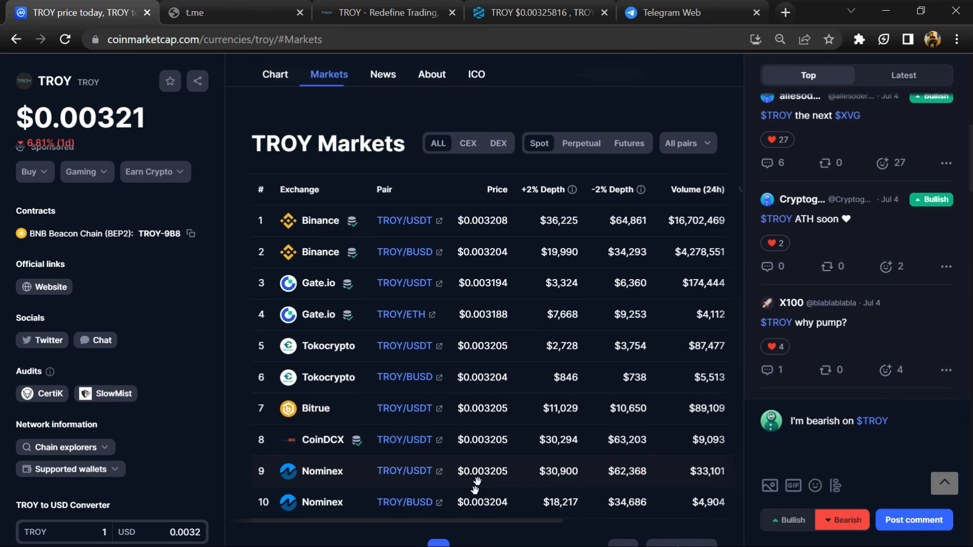